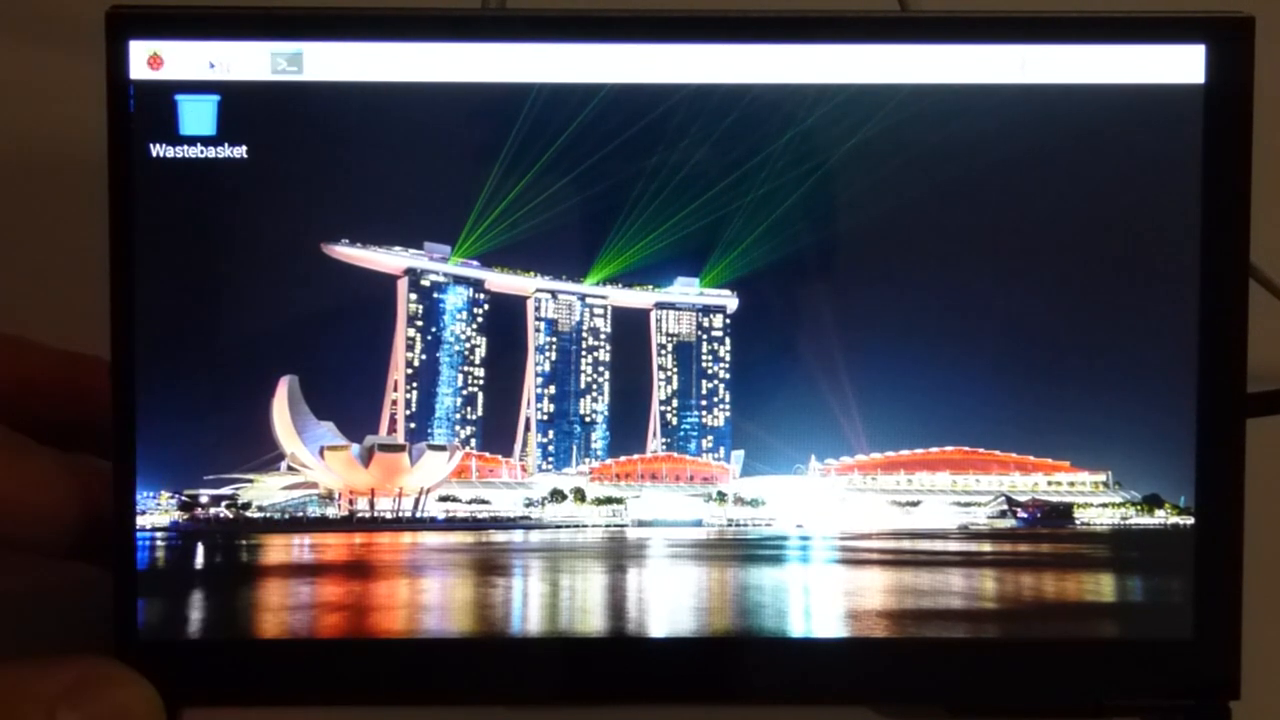
- Launch Chromium and load YouTube from the New Tab shortcut
left_click(200, 62)
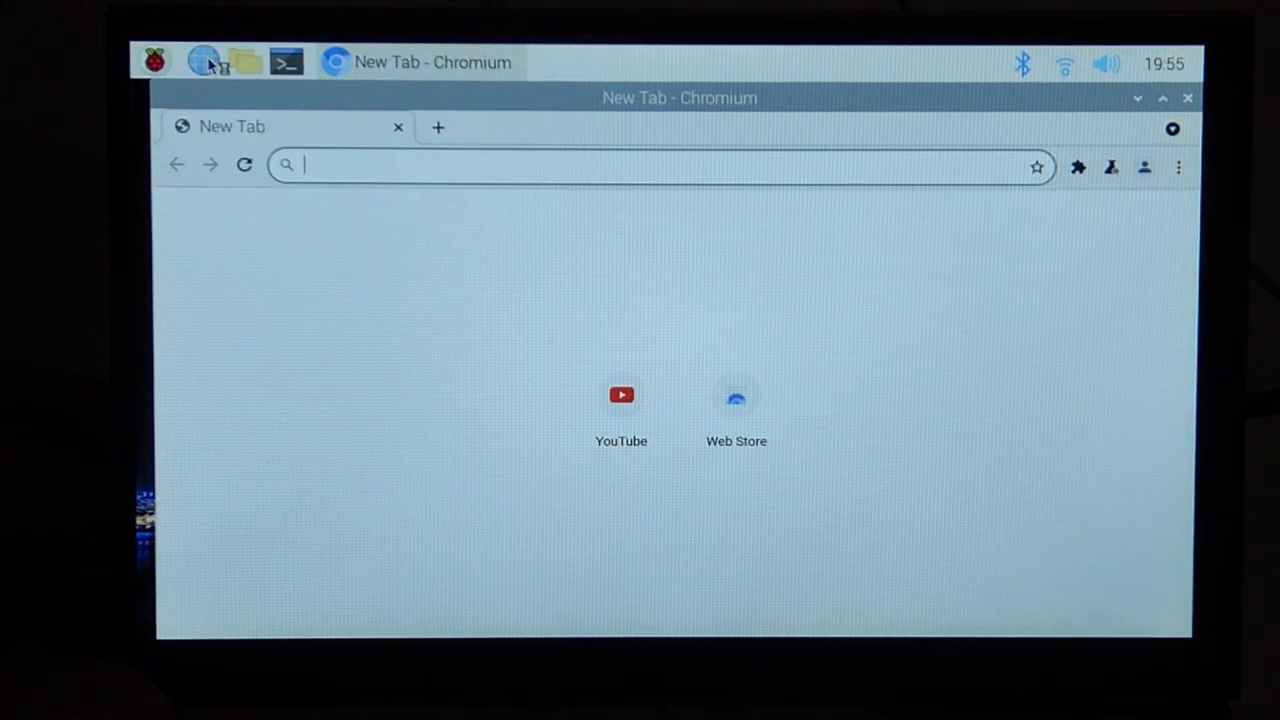
left_click(621, 395)
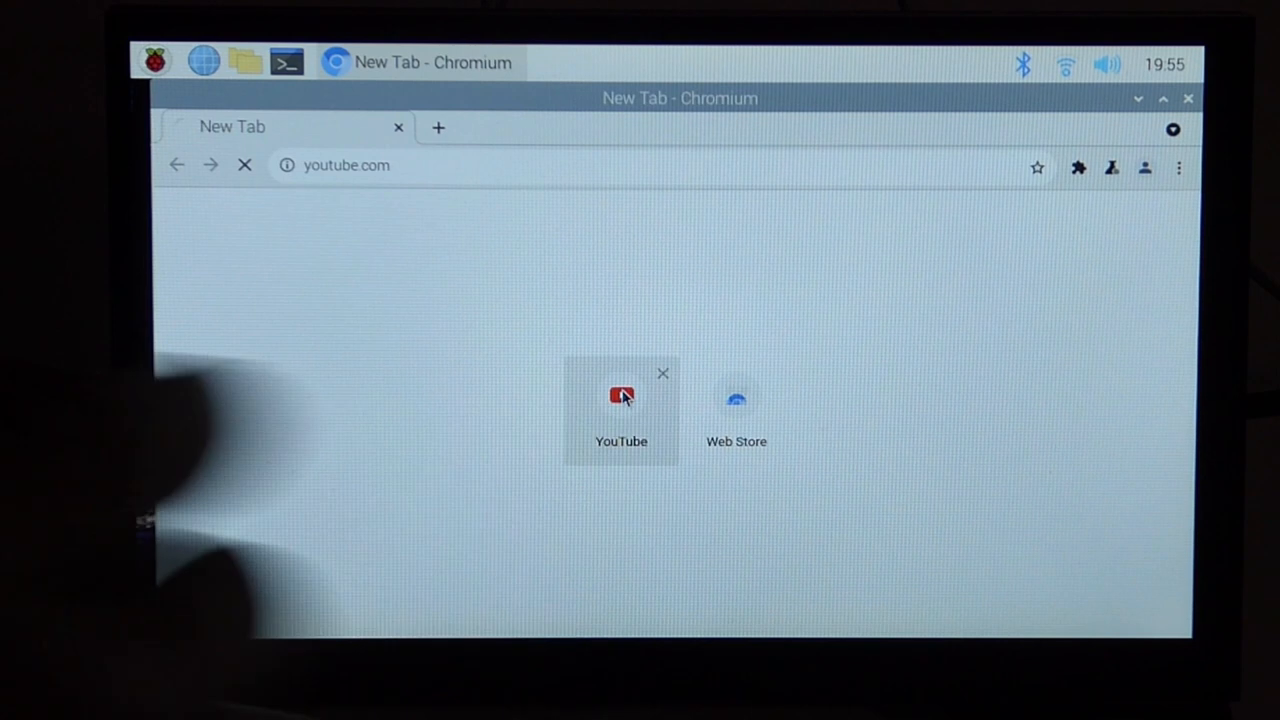
left_click(620, 400)
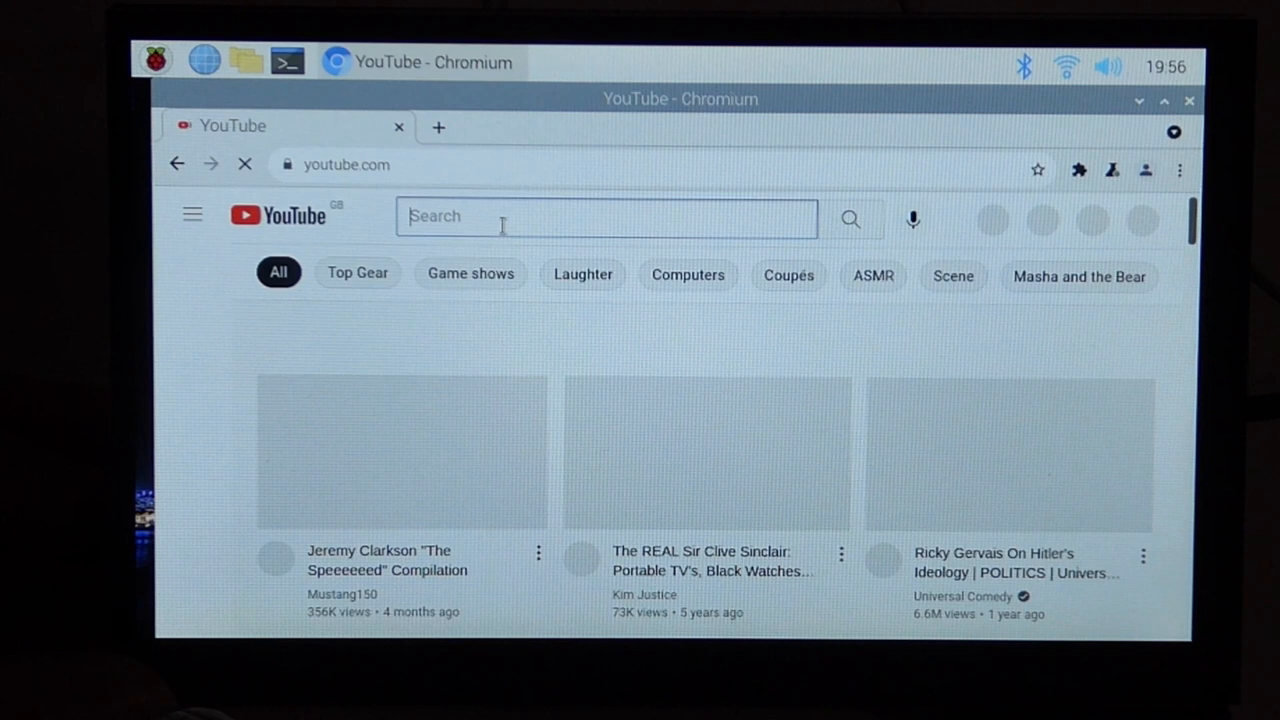
- Search YouTube for 'micromen' using the on-screen keyboard
left_click(155, 62)
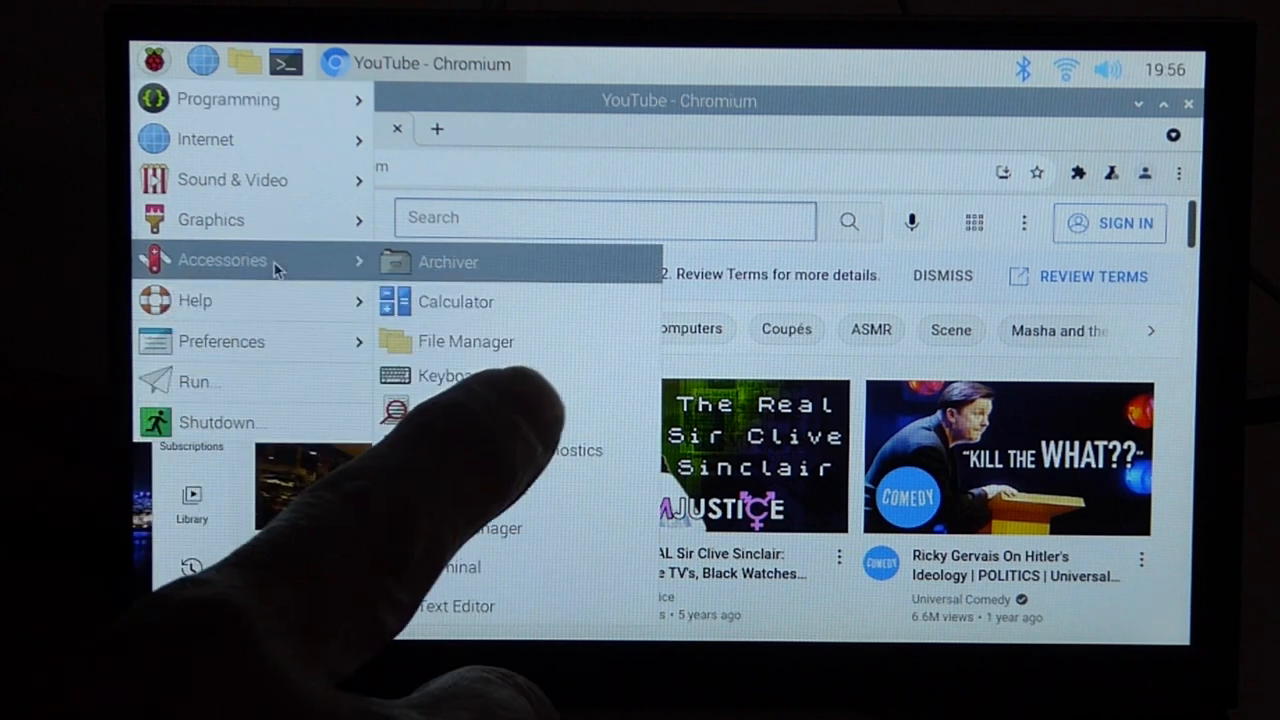
left_click(450, 375)
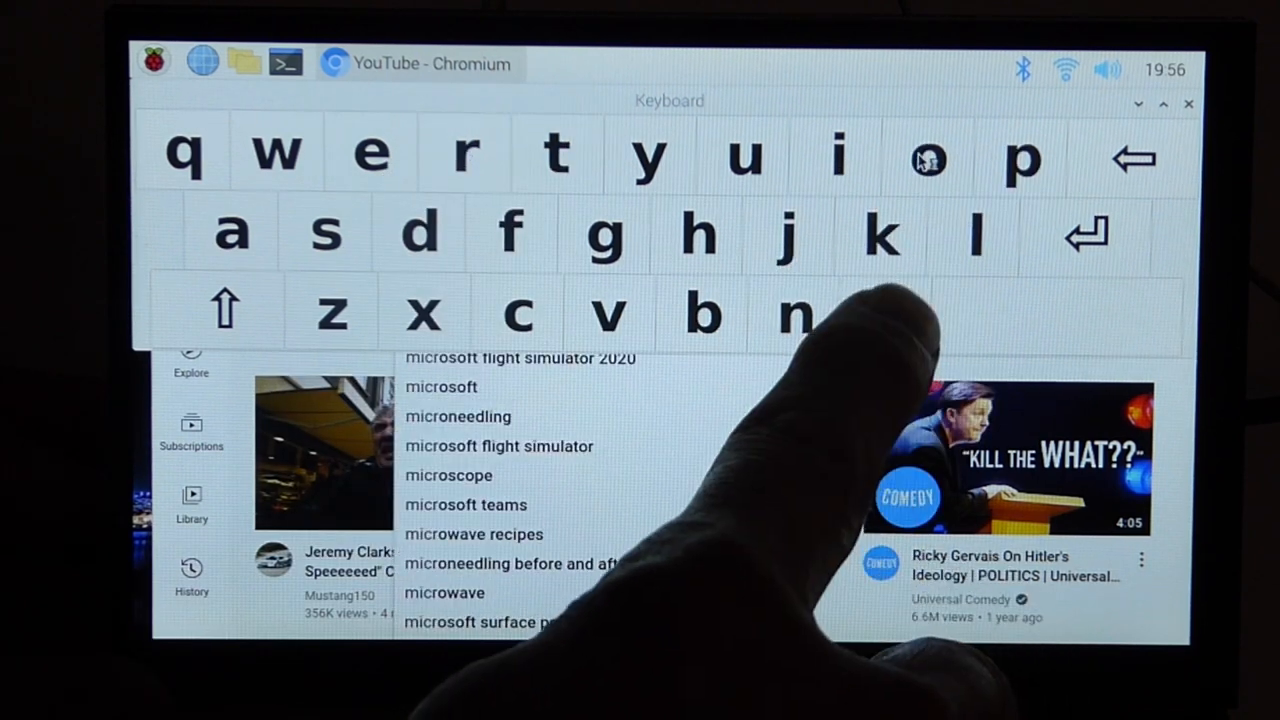
left_click(790, 315)
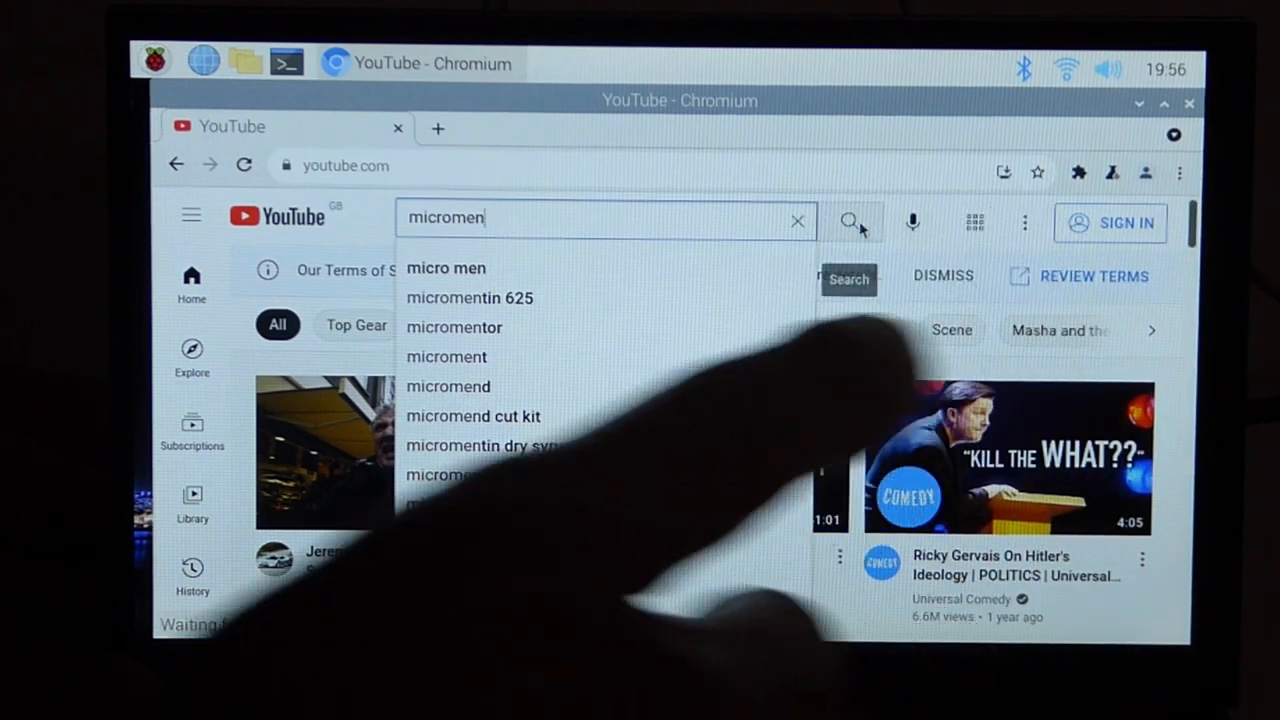
left_click(849, 221)
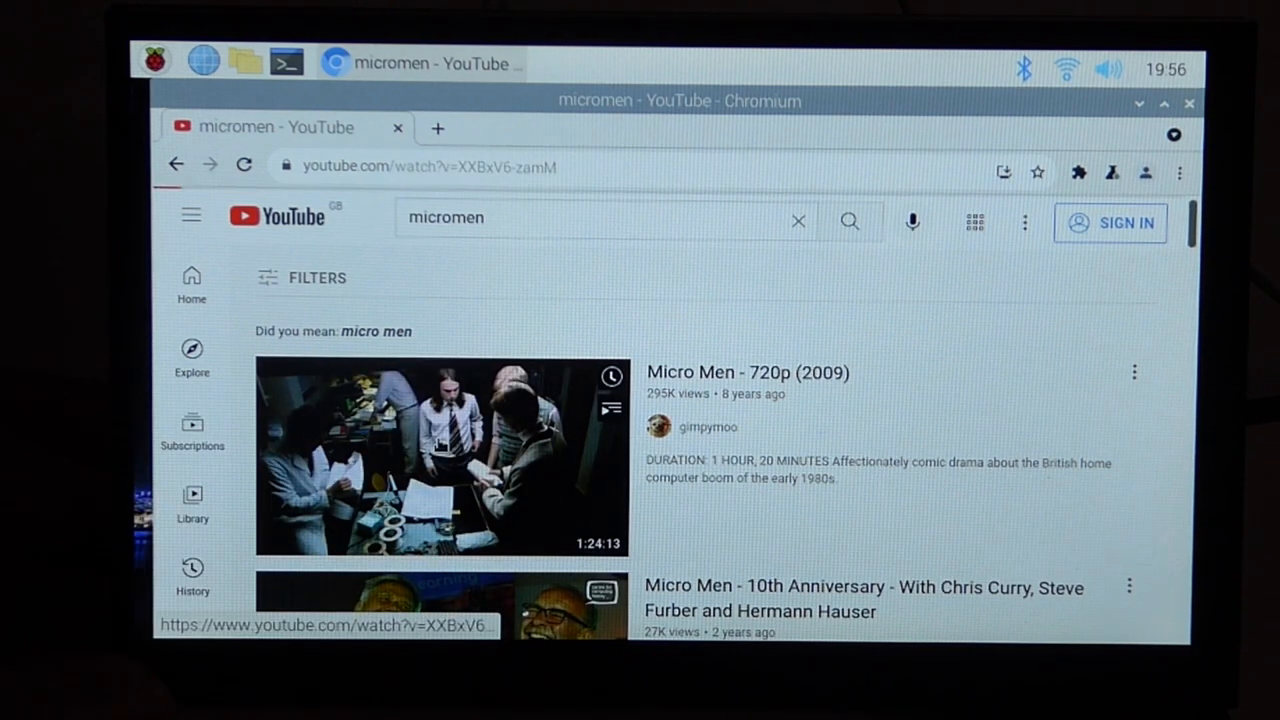
- Open and play the 'Micro Men - 720p (2009)' result
left_click(441, 456)
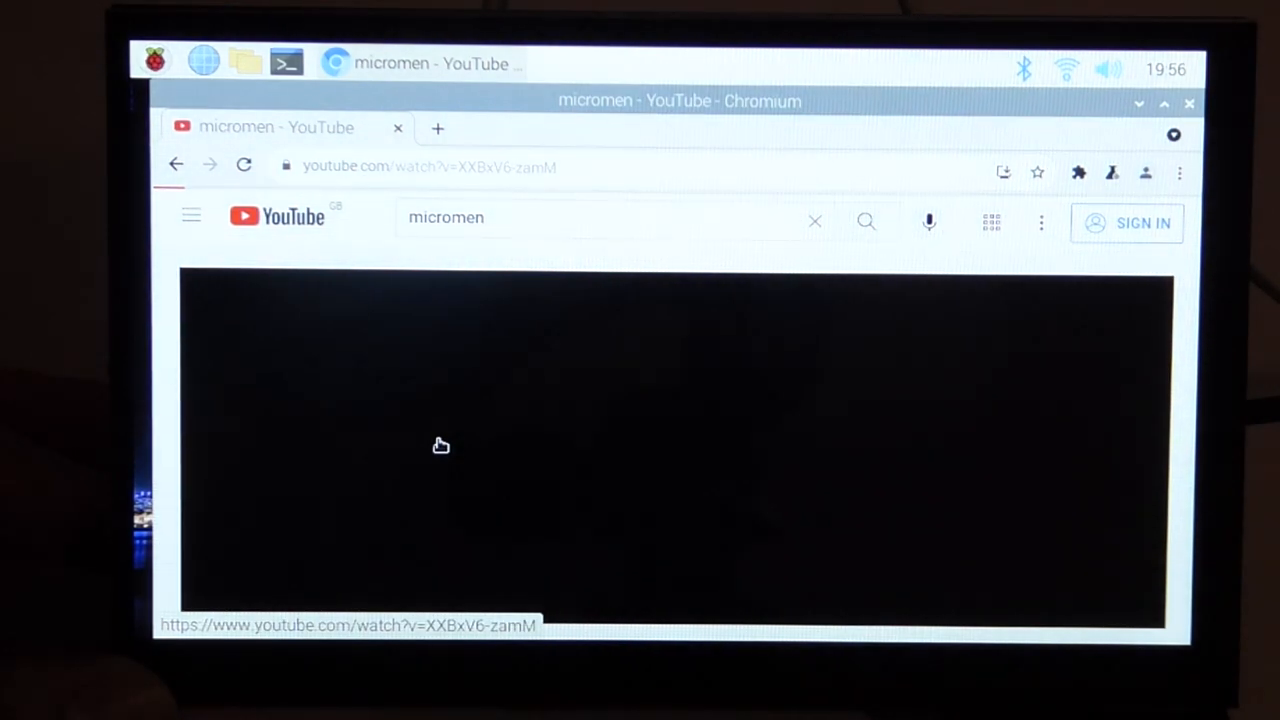
left_click(441, 445)
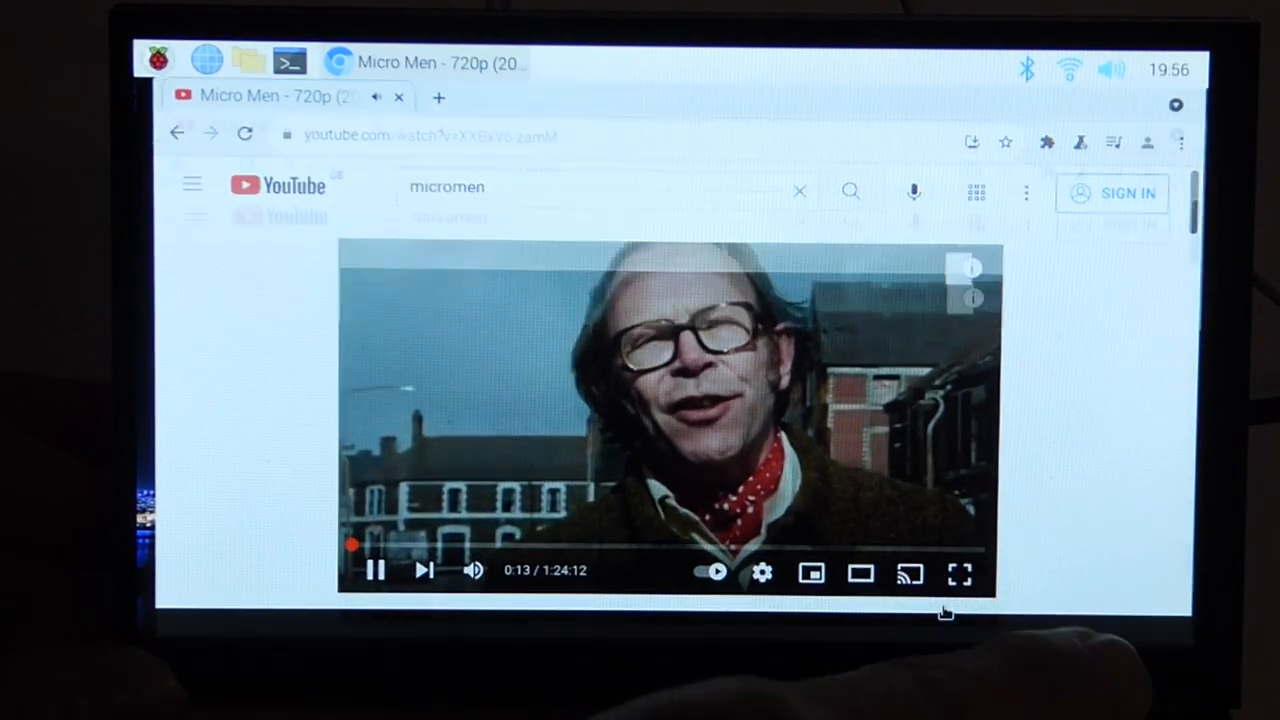
left_click(958, 572)
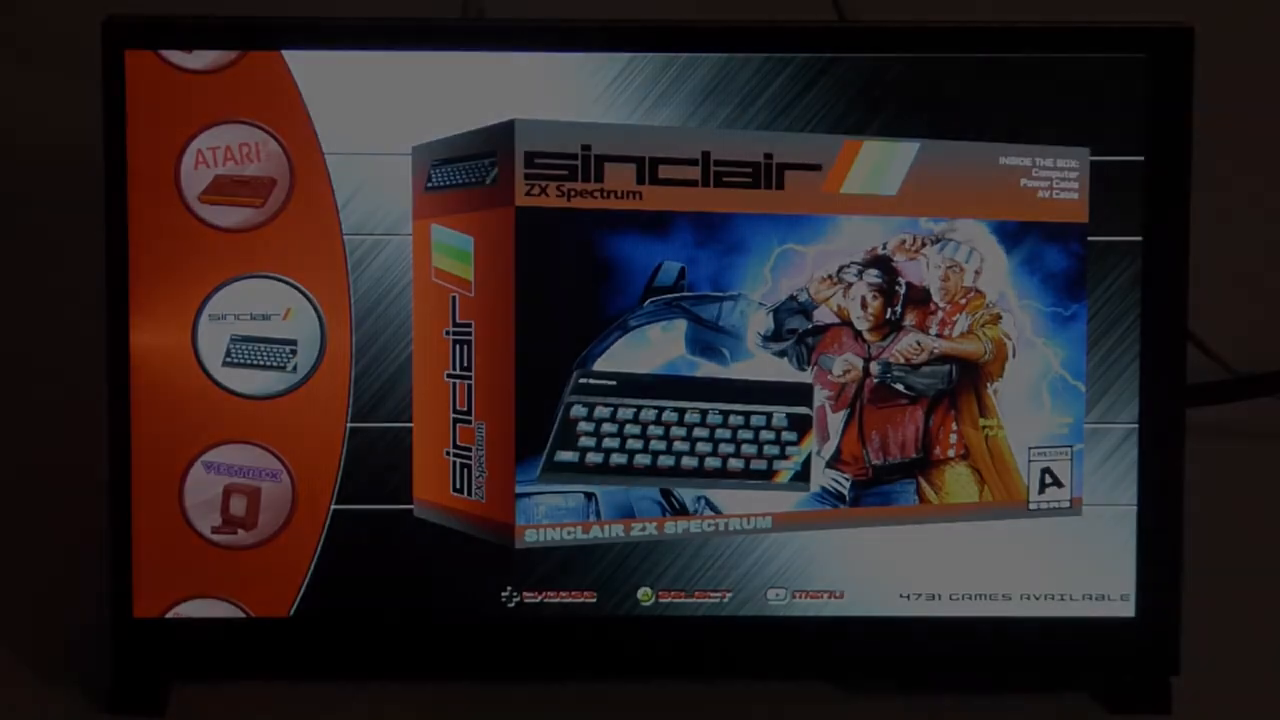
- Open MAME in EmulationStation and scroll to 'Metal Slug - Super Vehicle-001'
scroll("down", 3)
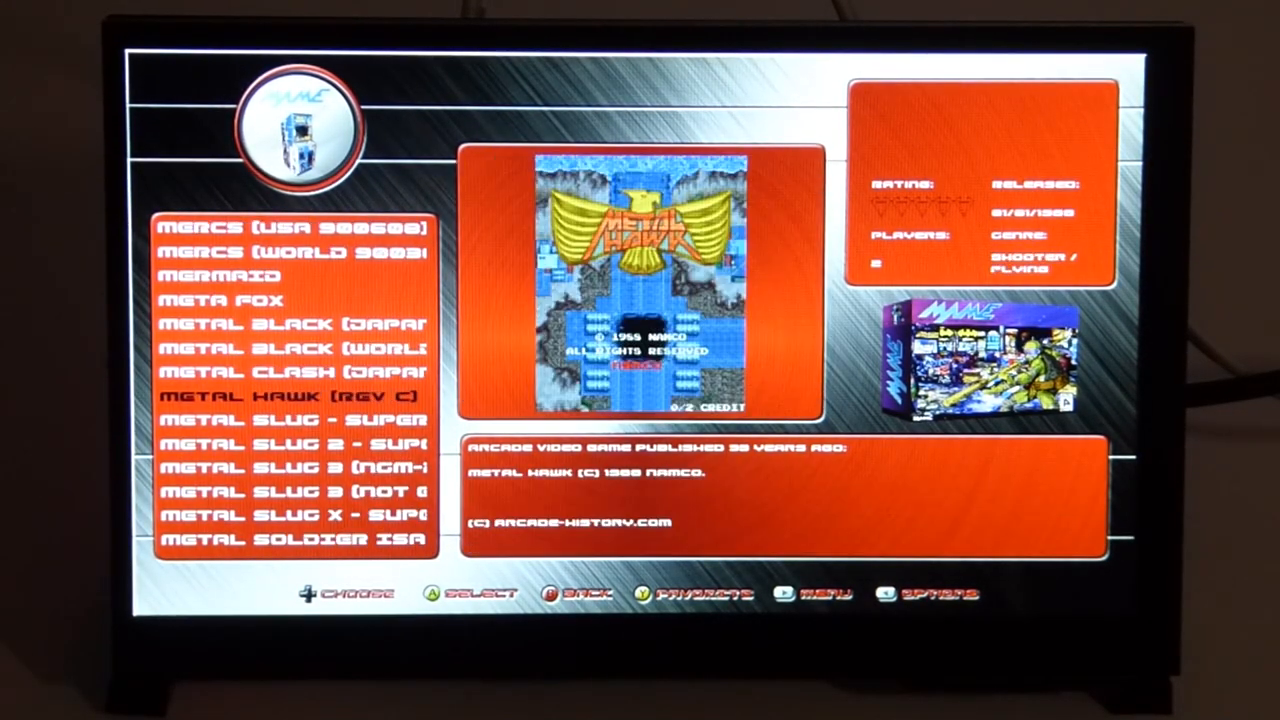
scroll("down", 3)
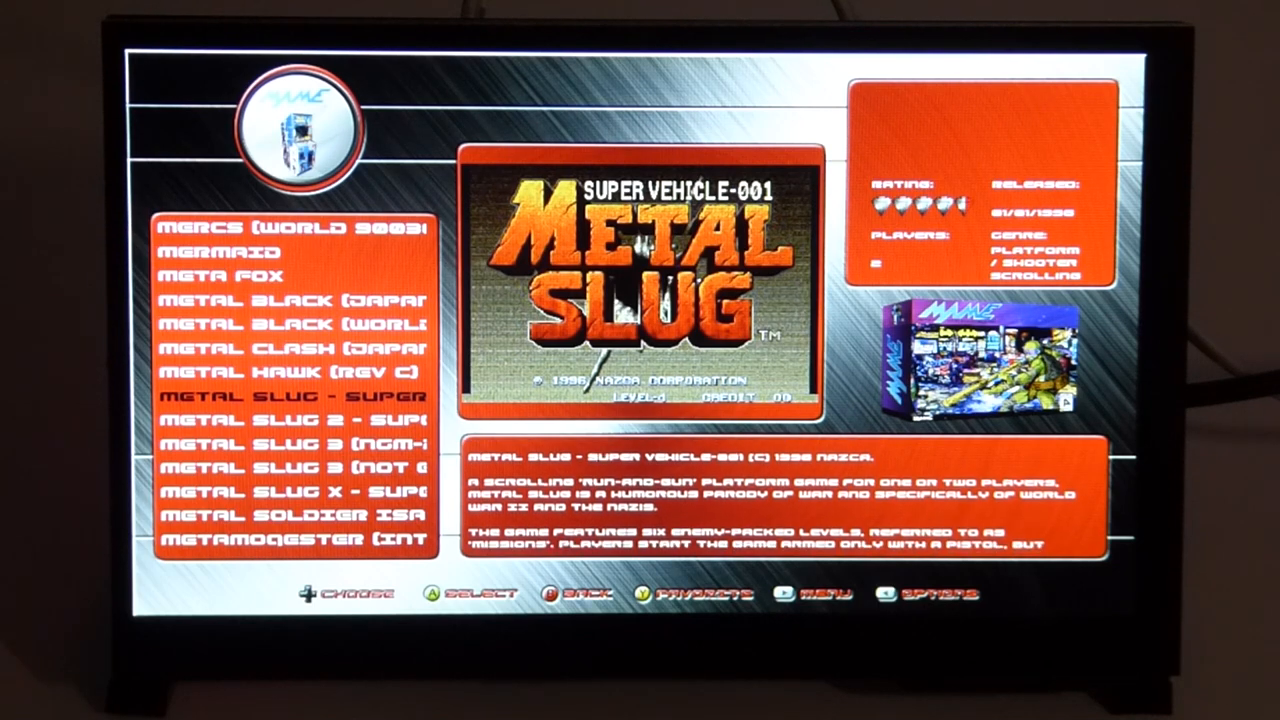